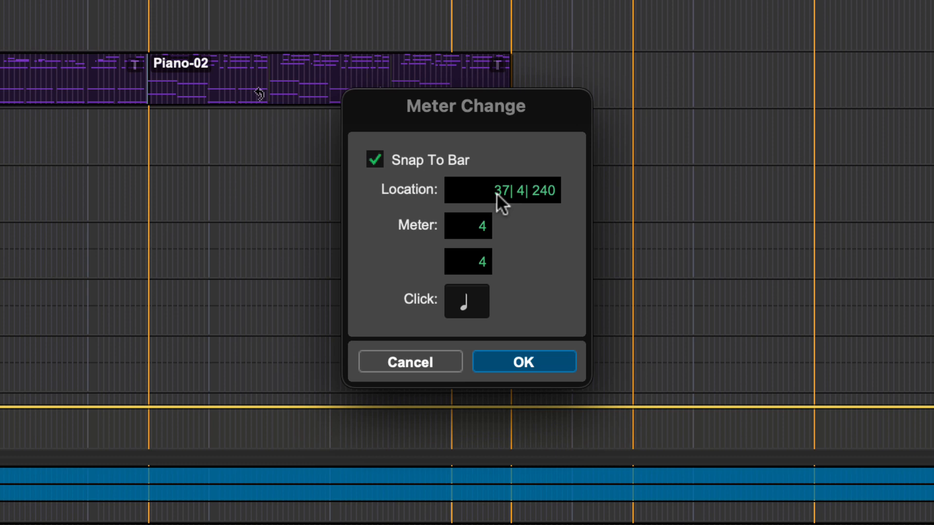
pyautogui.moveTo(492, 225)
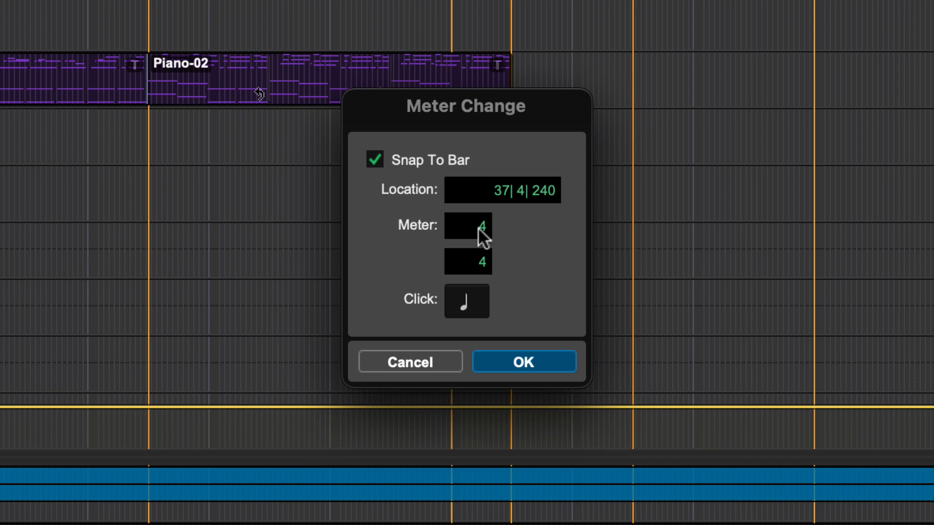
# Step: Dismiss the Meter Change dialog and list the available timeline rulers (Bars|Beats, Markers enabled)
pyautogui.click(523, 361)
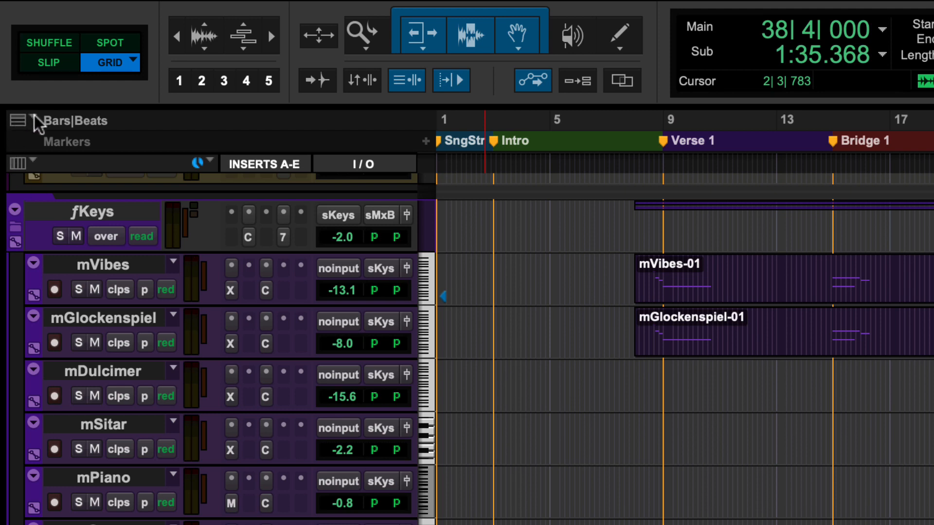
pyautogui.click(23, 120)
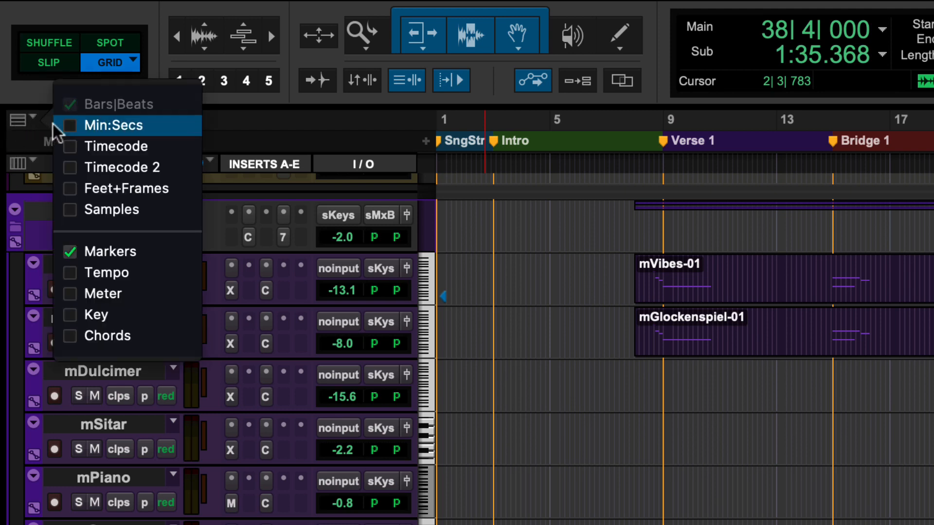